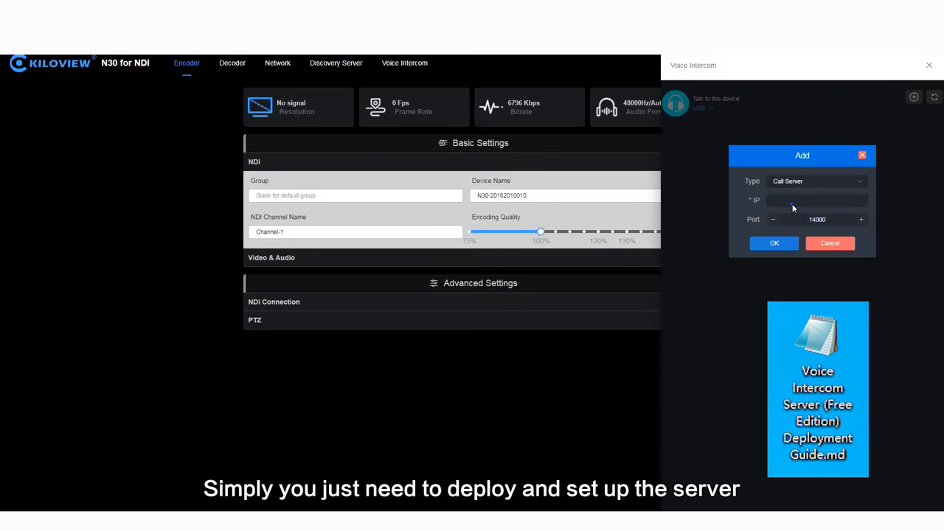
- Add the call server at 192.168.2.112 on port 14000 and go to user management
text(192.168.2.112)
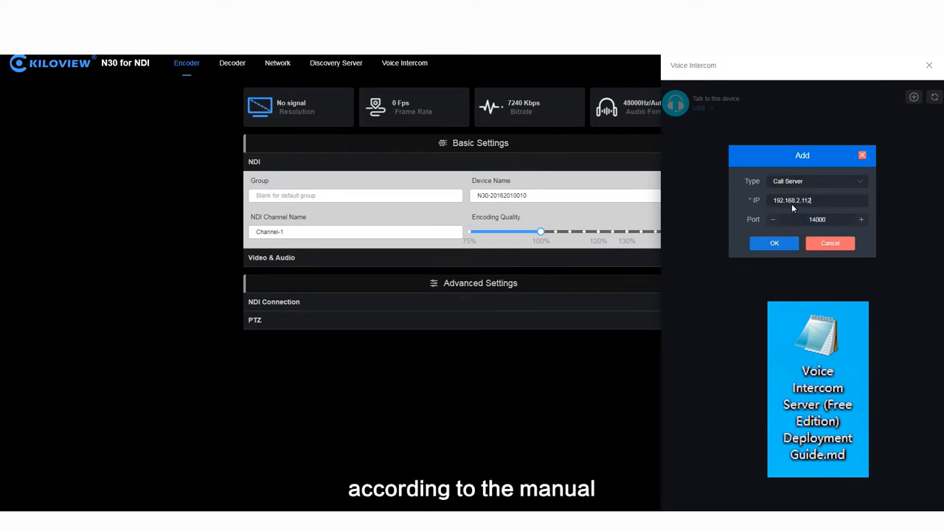
click(775, 243)
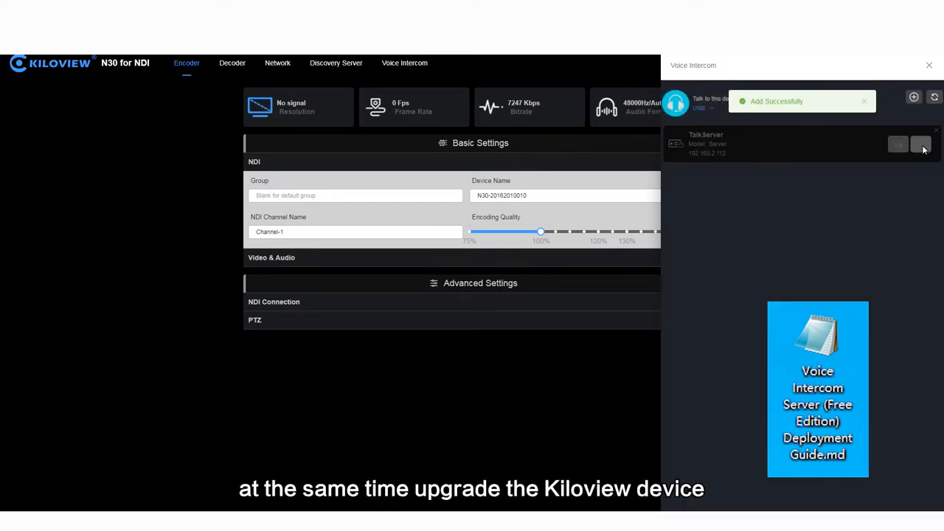
click(920, 144)
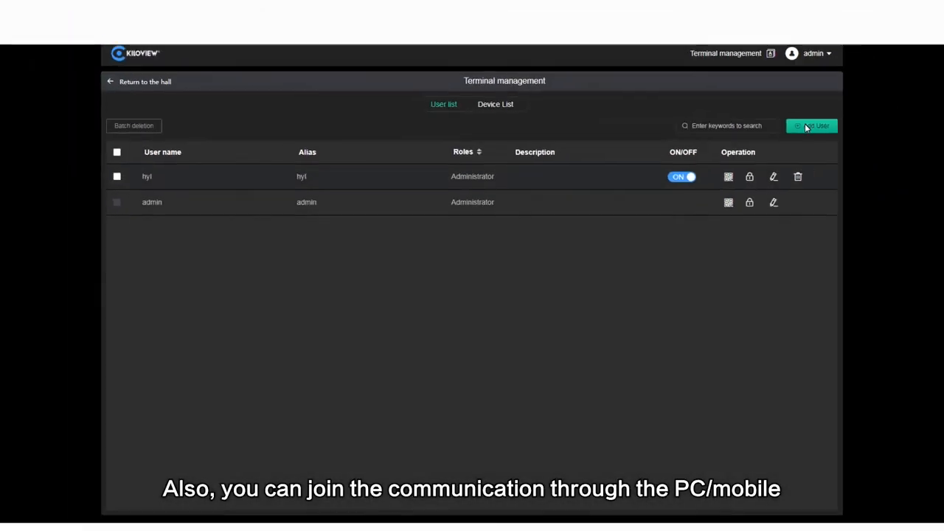
- Create General User '1' with alias and password, then show its login QR code
click(811, 125)
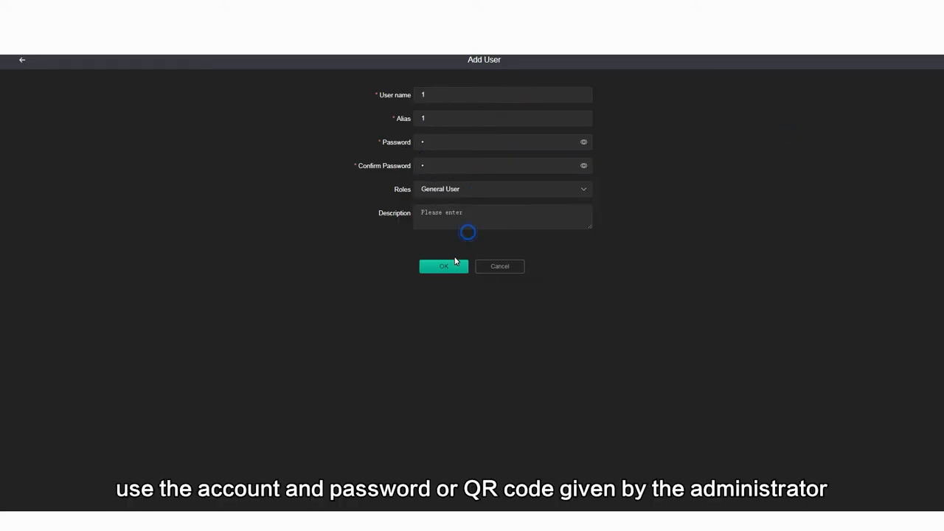
click(442, 265)
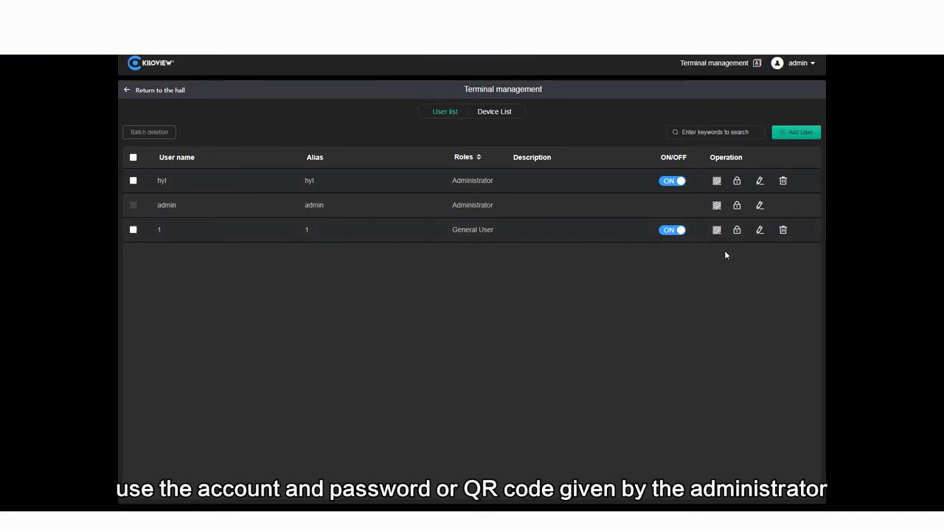
click(717, 230)
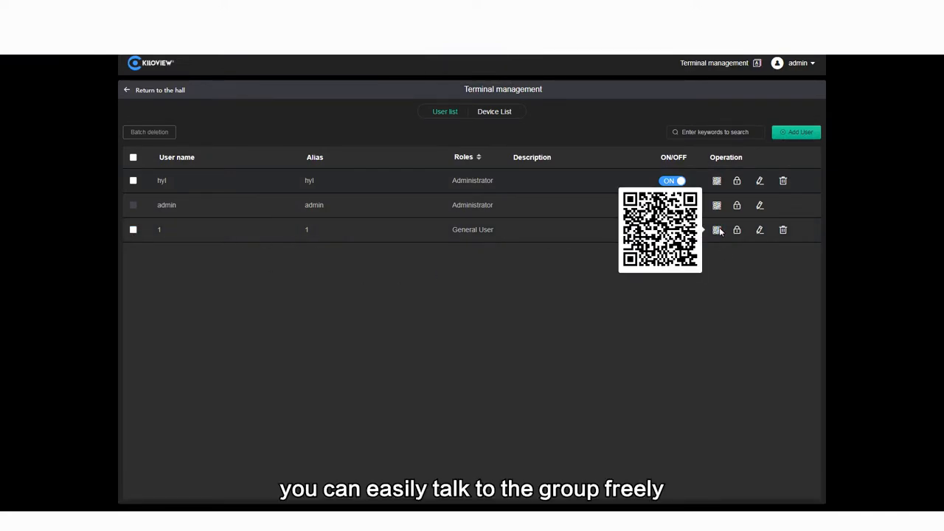
click(154, 90)
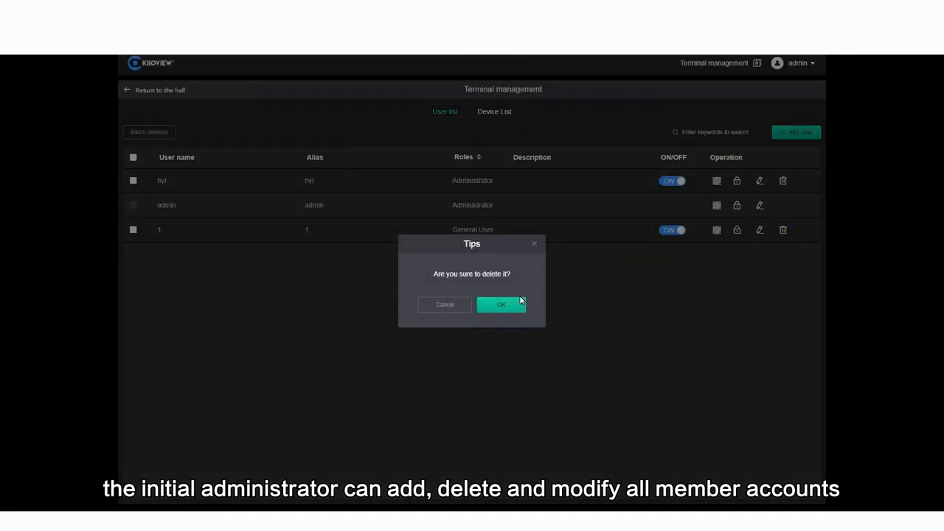
click(501, 304)
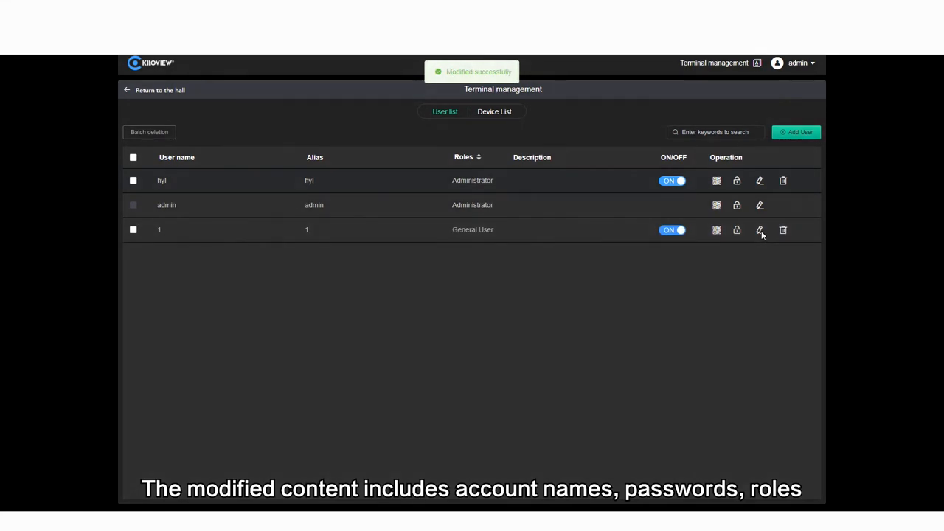
click(759, 230)
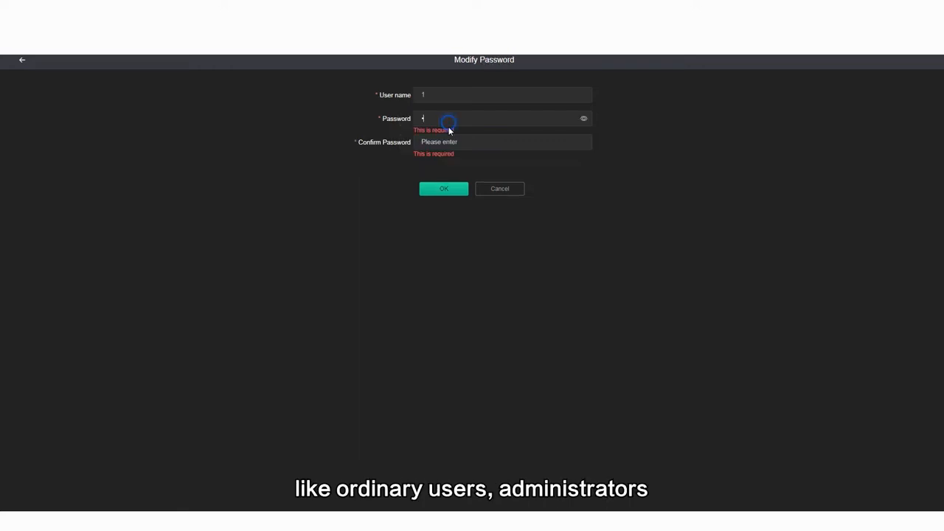
click(442, 189)
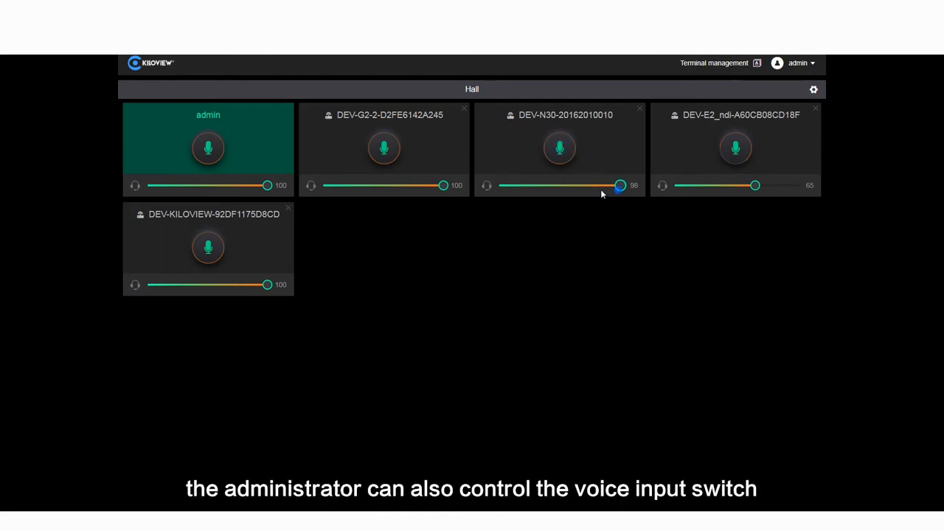
drag(619, 186, 533, 186)
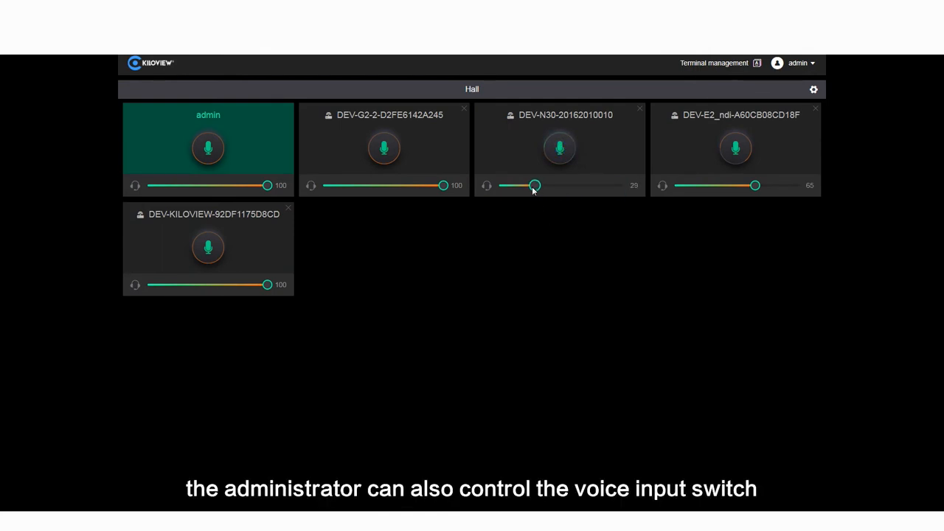